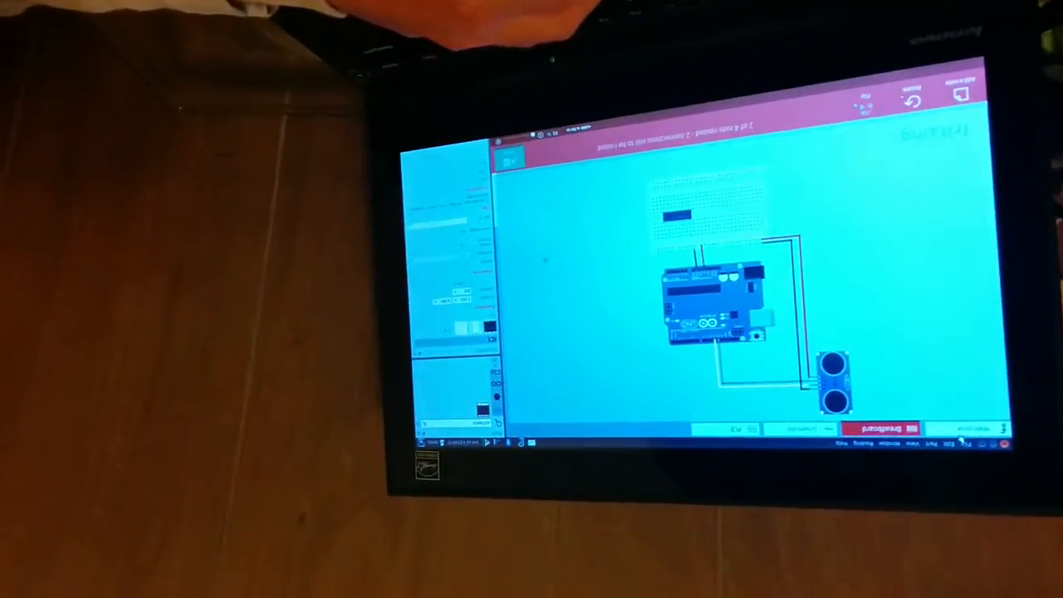
Load the left sonar .fzz sketch showing the Arduino wired to the ultrasonic sensor.
click(997, 489)
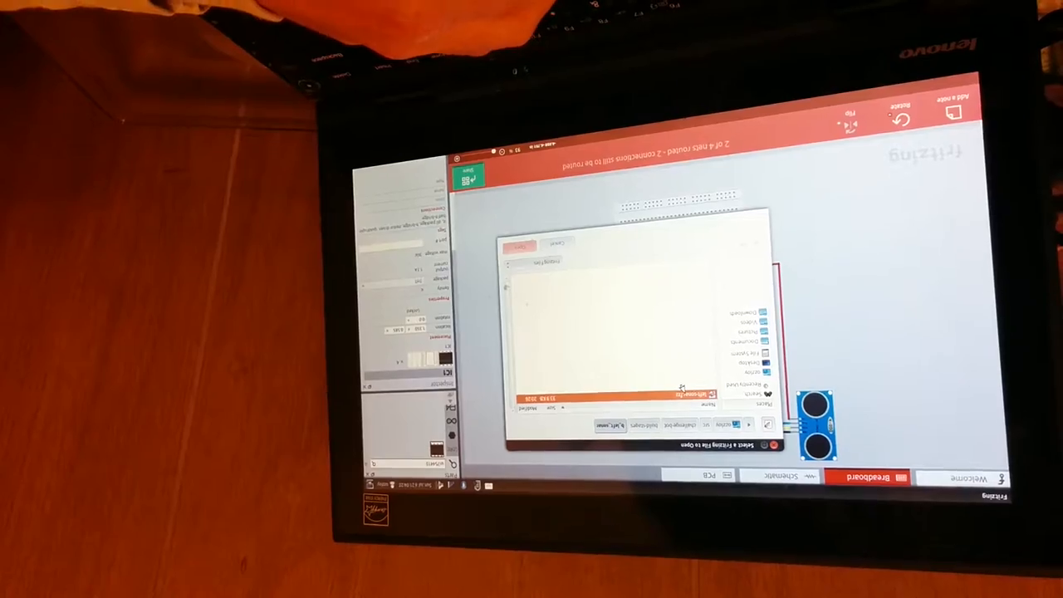
click(615, 424)
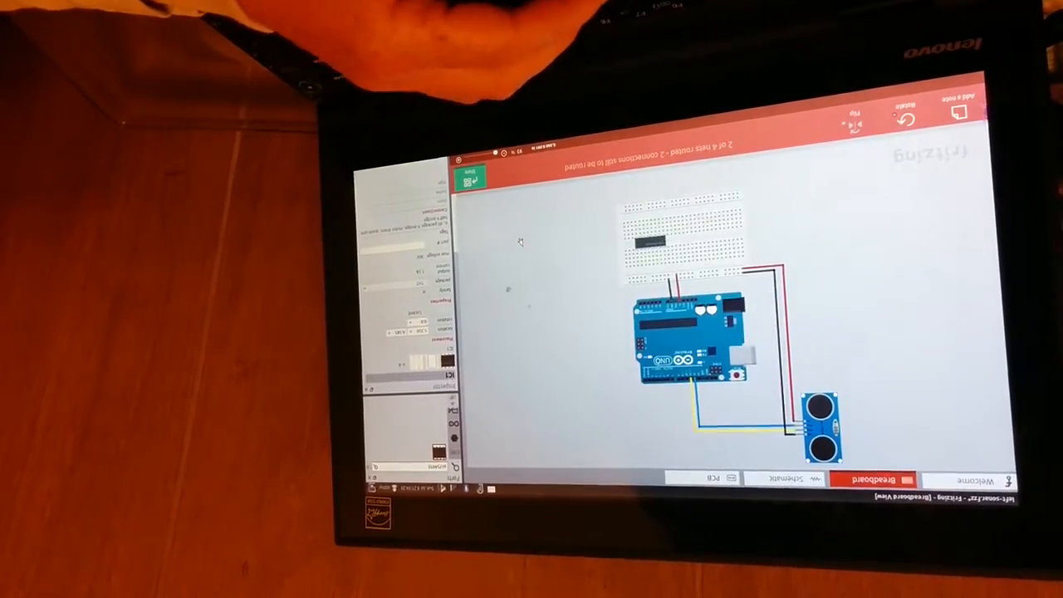